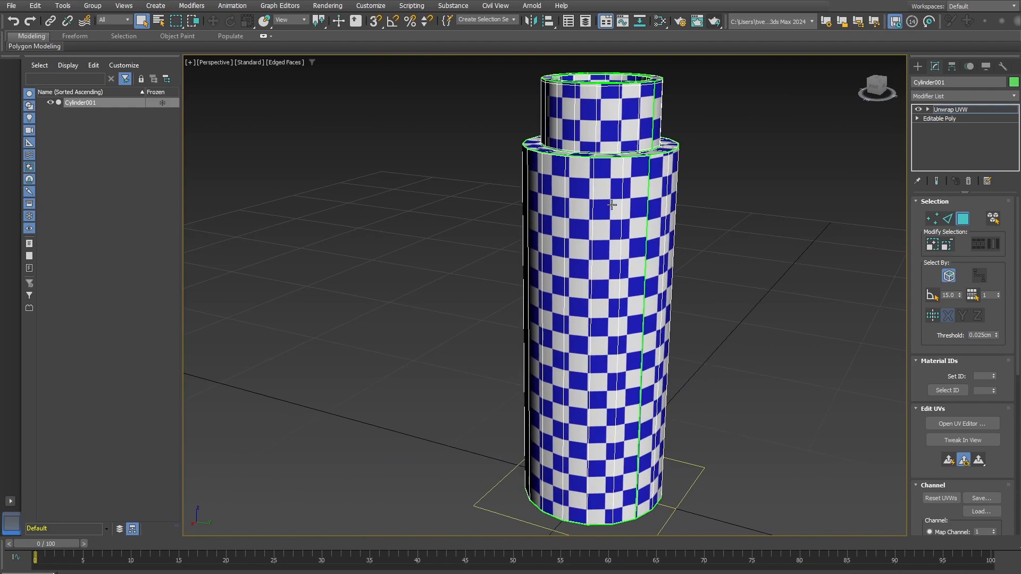
pyautogui.moveTo(636, 255)
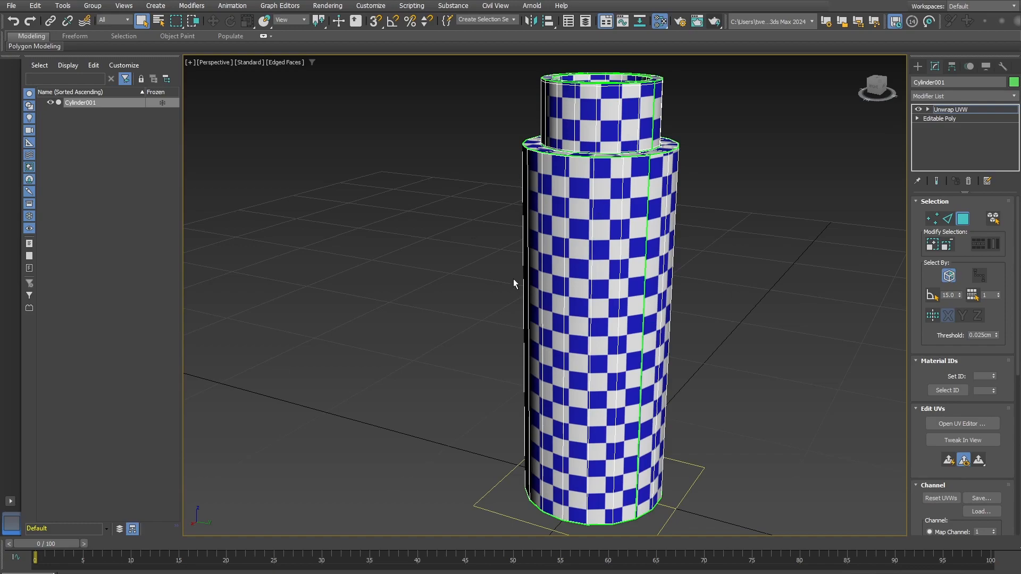
pyautogui.moveTo(556, 214)
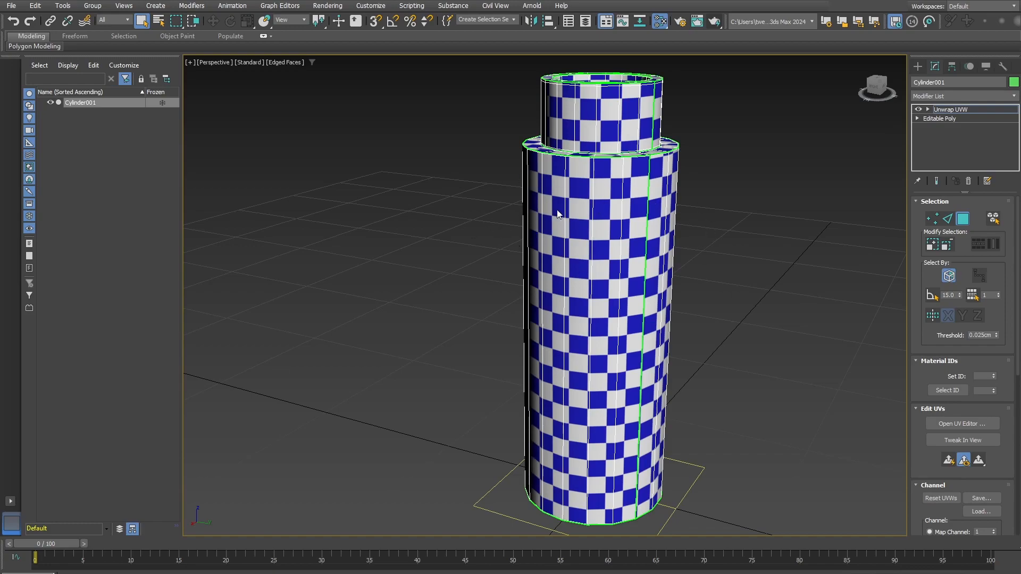
pyautogui.moveTo(920, 73)
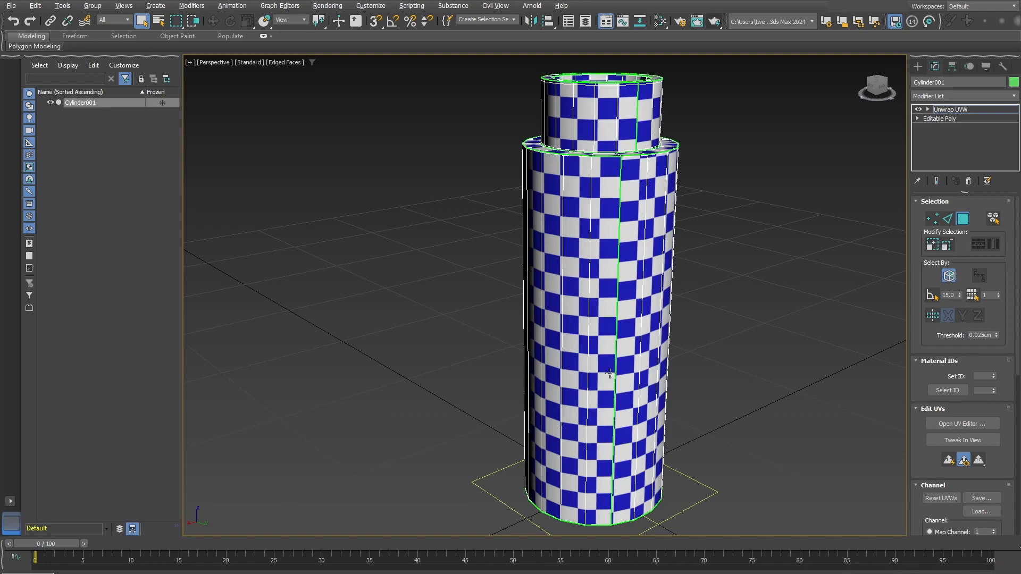
pyautogui.moveTo(1009, 459)
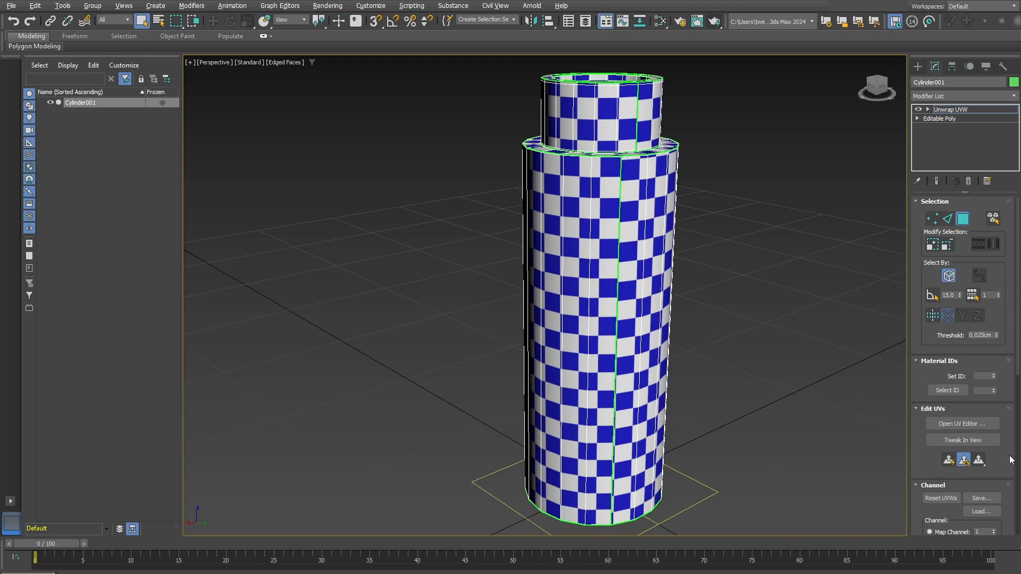
pyautogui.moveTo(429, 319)
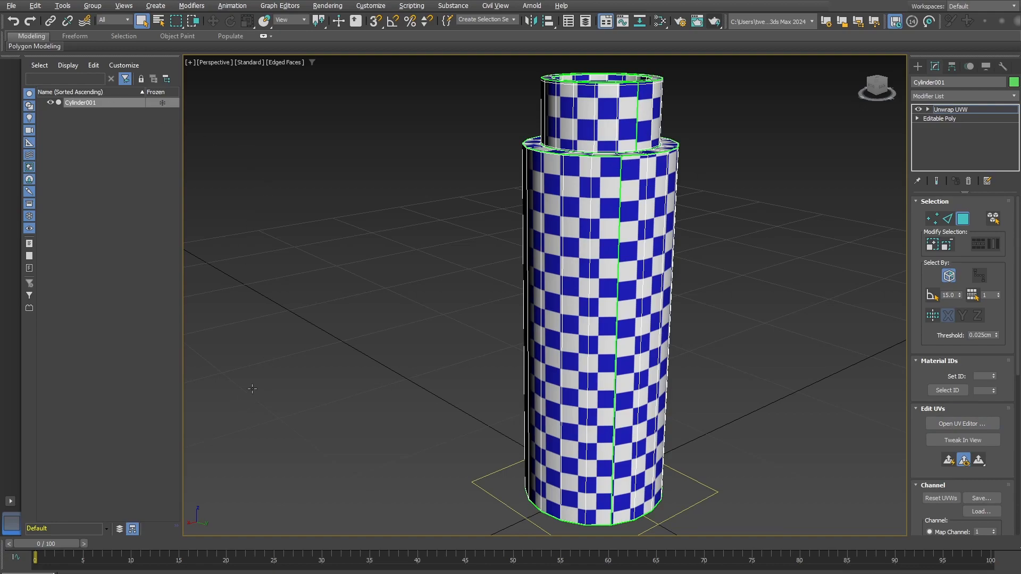
pyautogui.moveTo(262, 216)
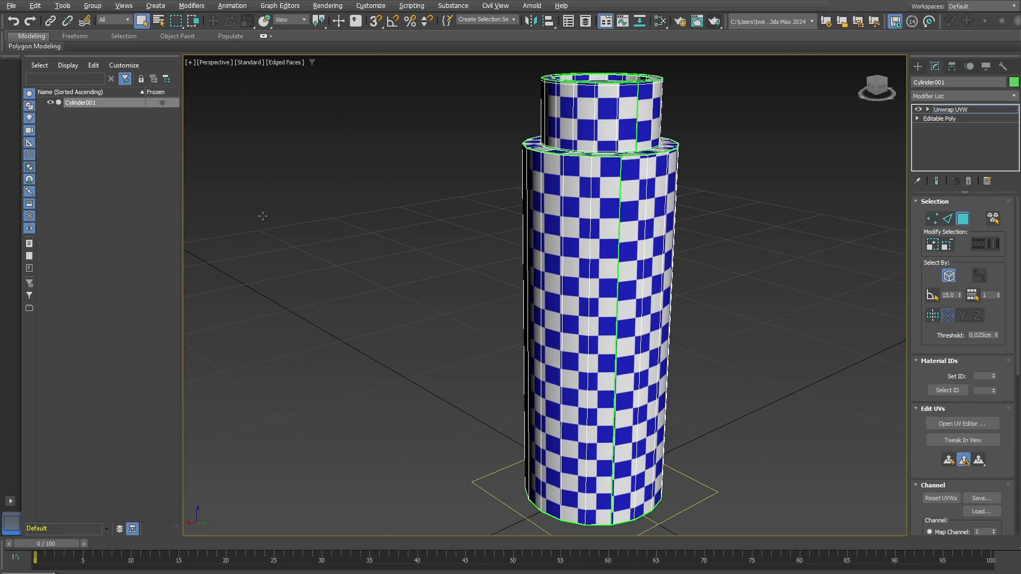
pyautogui.moveTo(253, 165)
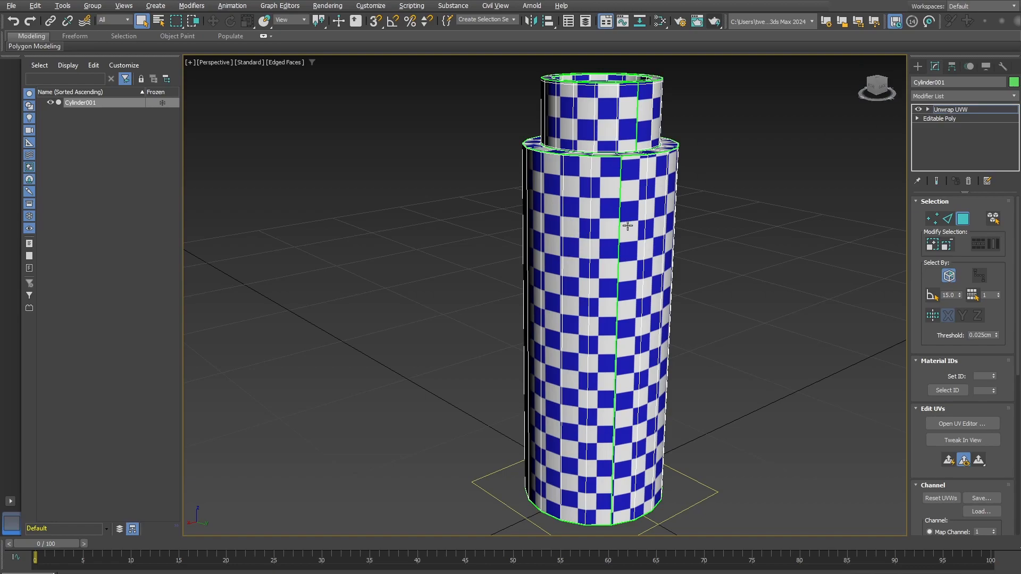
pyautogui.moveTo(589, 268)
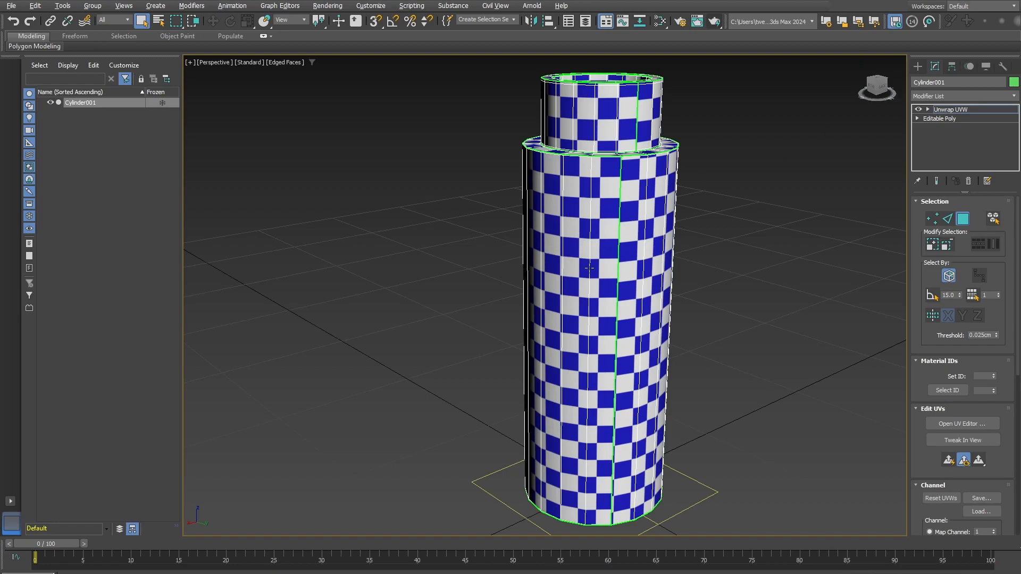
pyautogui.moveTo(729, 365)
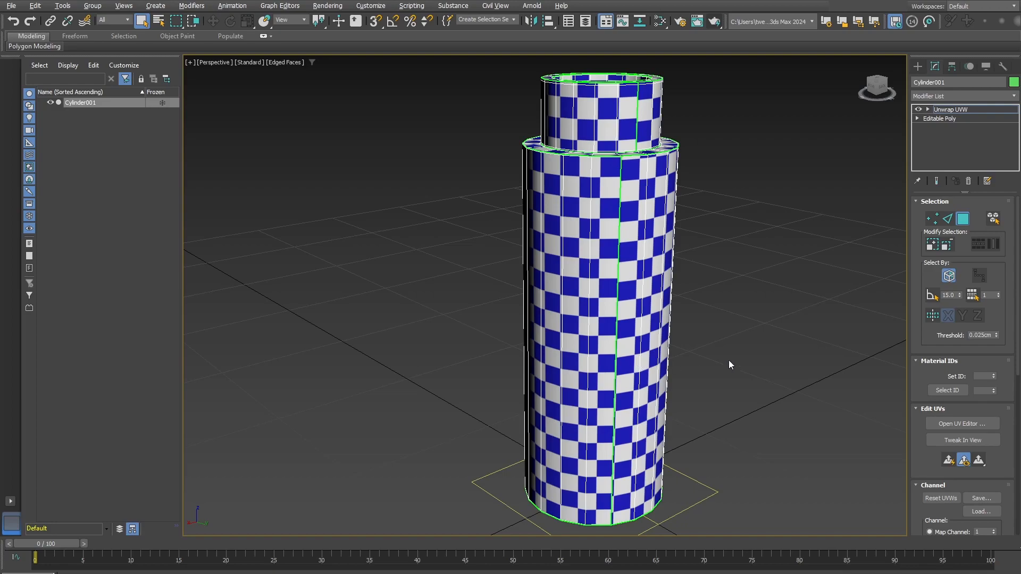
# Collapse the unwrapped cylinder to Editable Poly and add a TurboSmooth modifier.
pyautogui.click(939, 118)
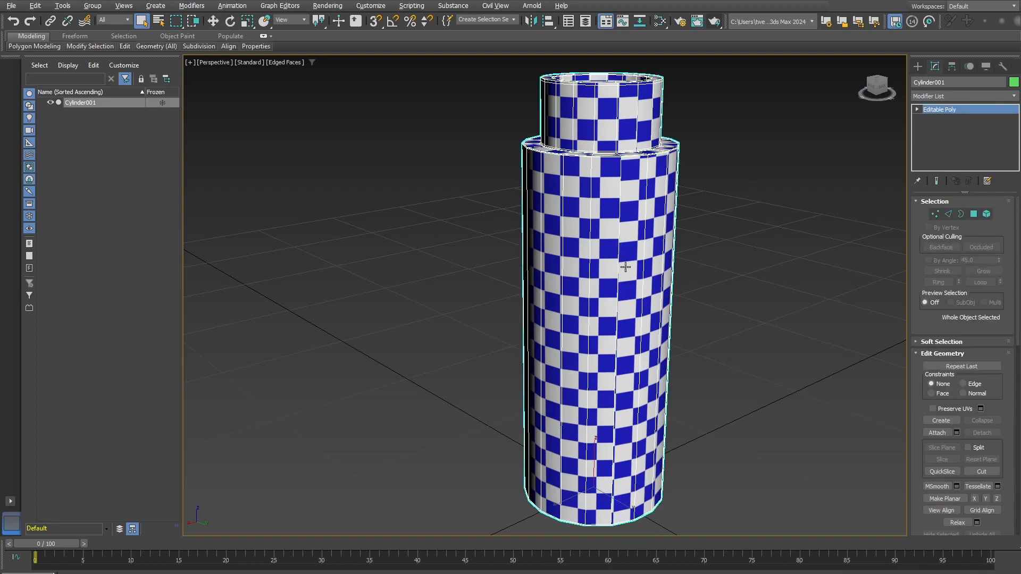
pyautogui.moveTo(621, 164)
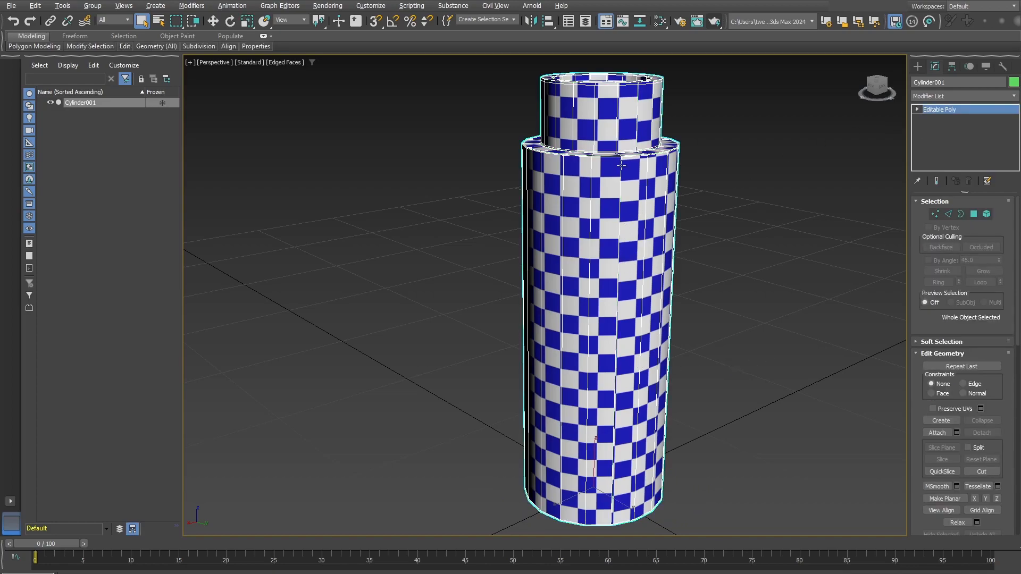
pyautogui.moveTo(625, 361)
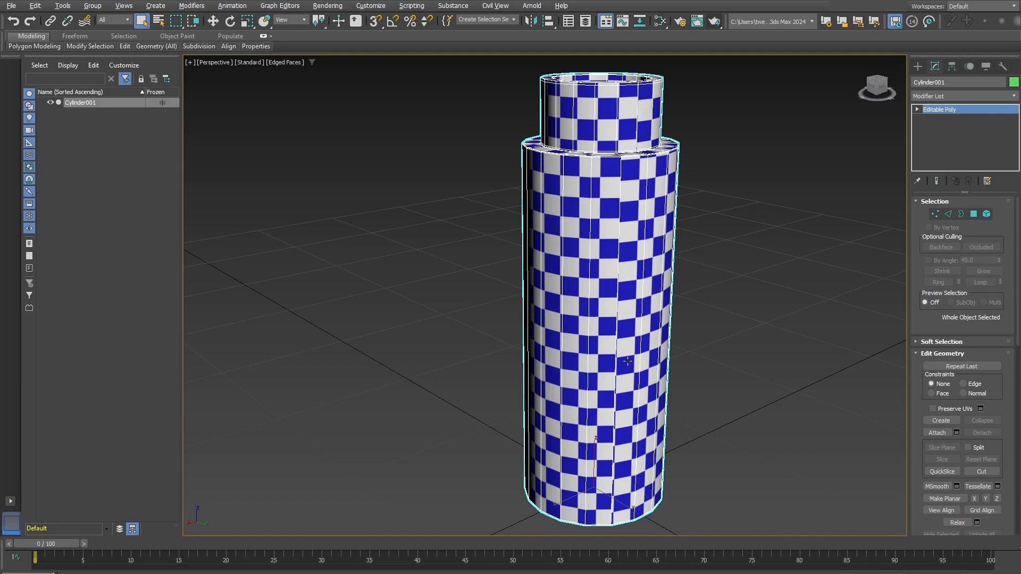
pyautogui.moveTo(944, 96)
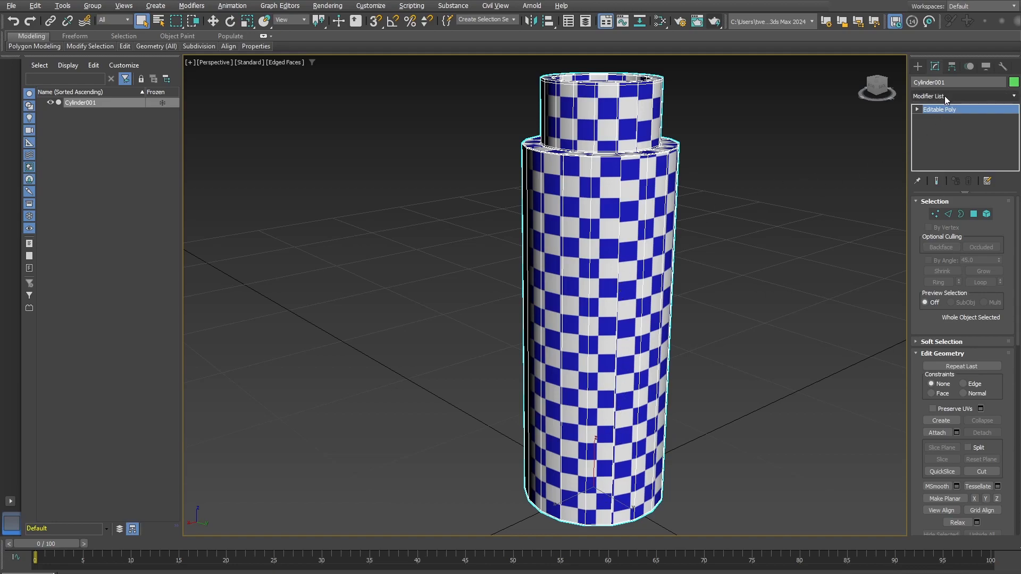
pyautogui.click(961, 95)
pyautogui.write('t')
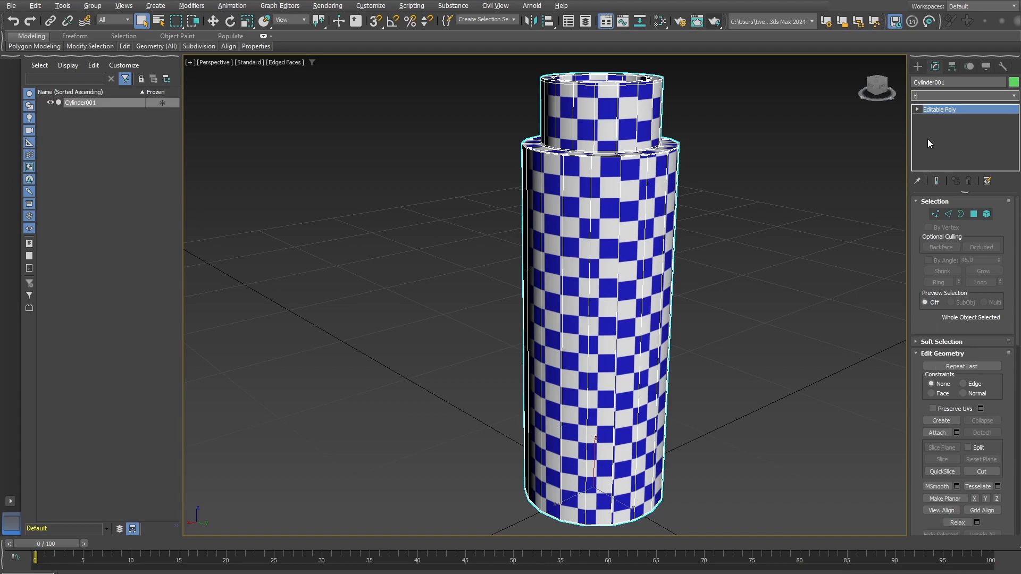
pyautogui.click(963, 96)
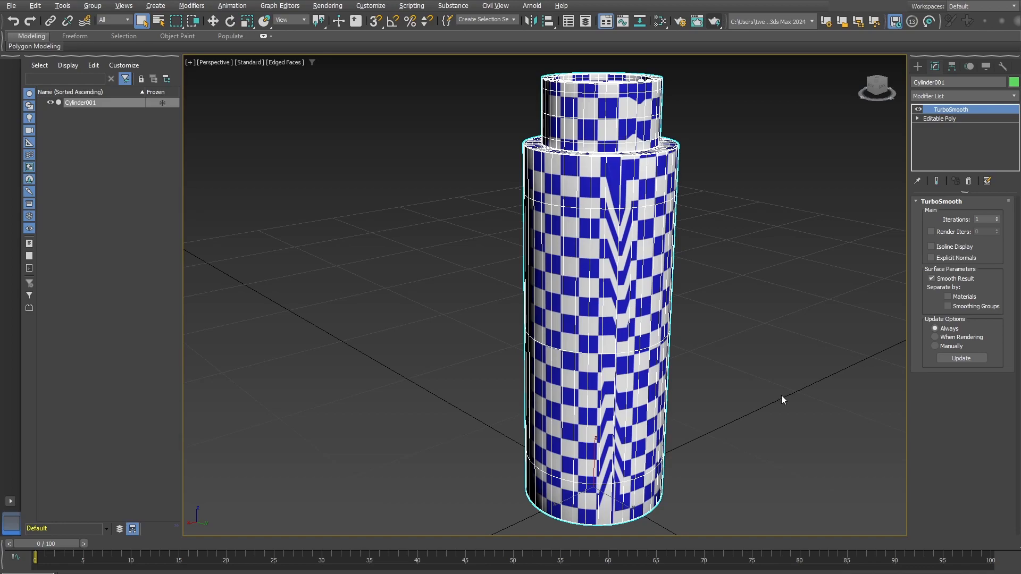
pyautogui.moveTo(932, 128)
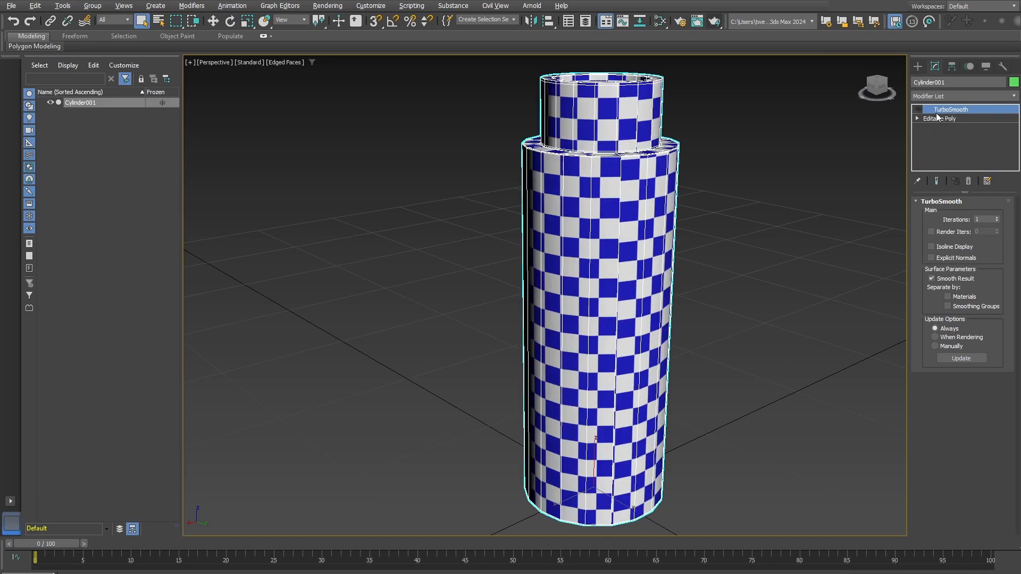
# Add MeshSmooth, try Quad Output subdivision, then set the method back to Classic.
pyautogui.click(960, 96)
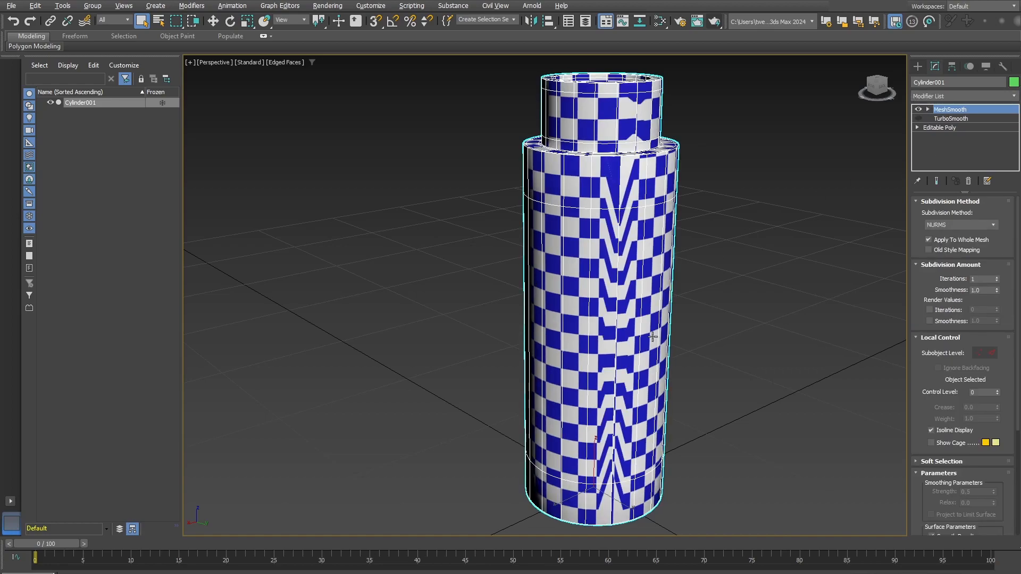
pyautogui.moveTo(628, 409)
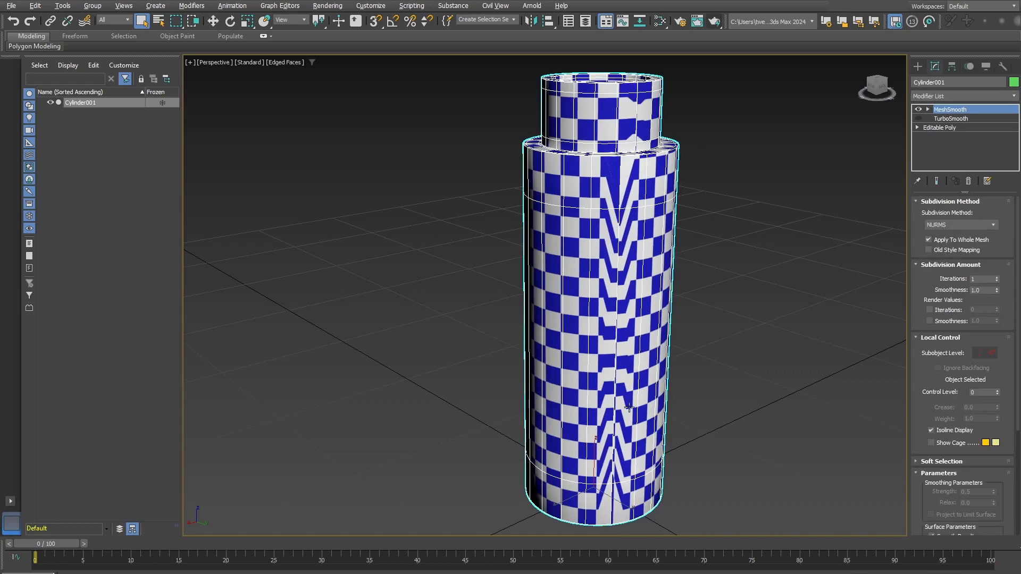
pyautogui.moveTo(954, 202)
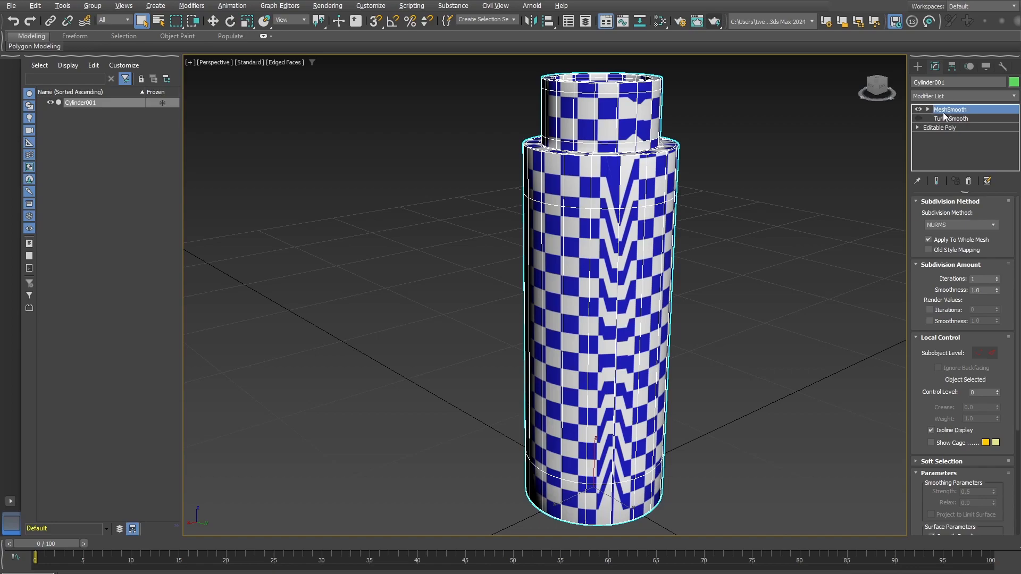
pyautogui.moveTo(919, 214)
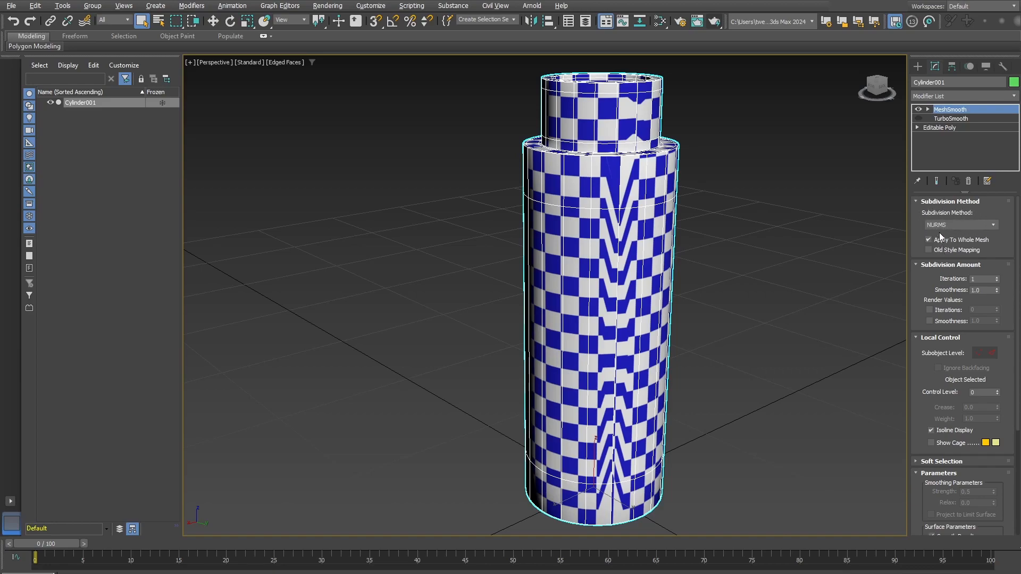
pyautogui.click(957, 224)
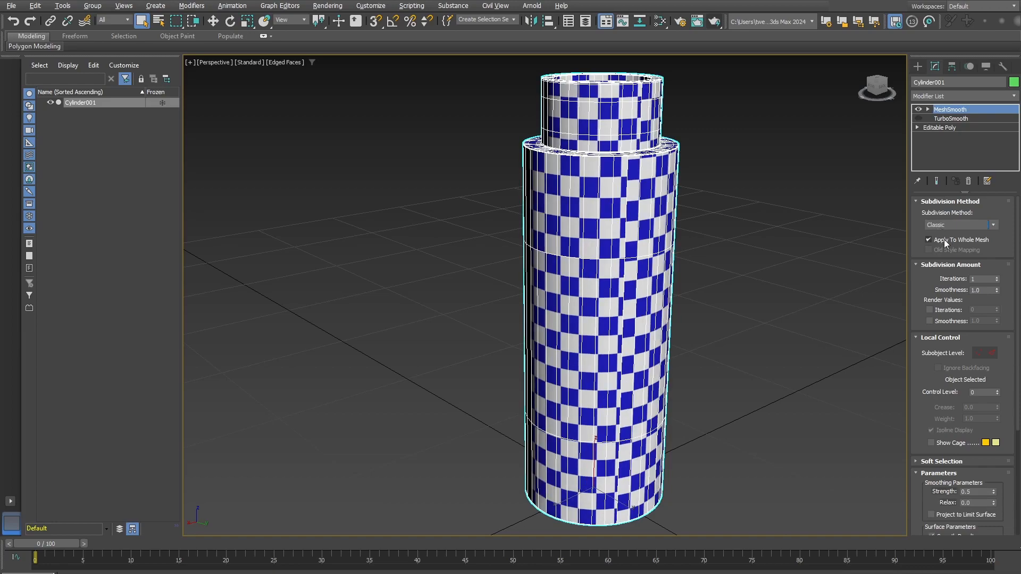
pyautogui.click(957, 224)
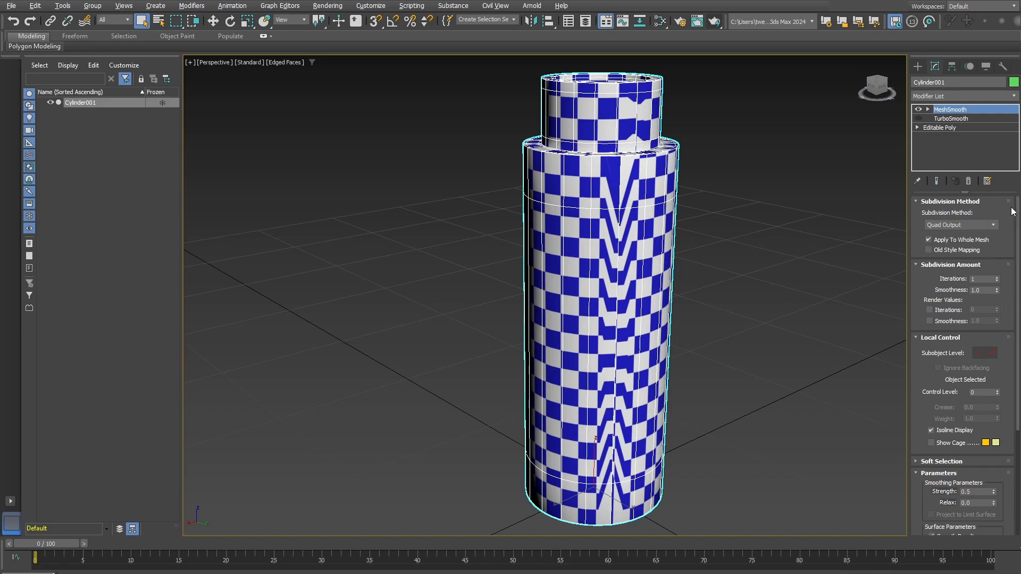
pyautogui.click(957, 225)
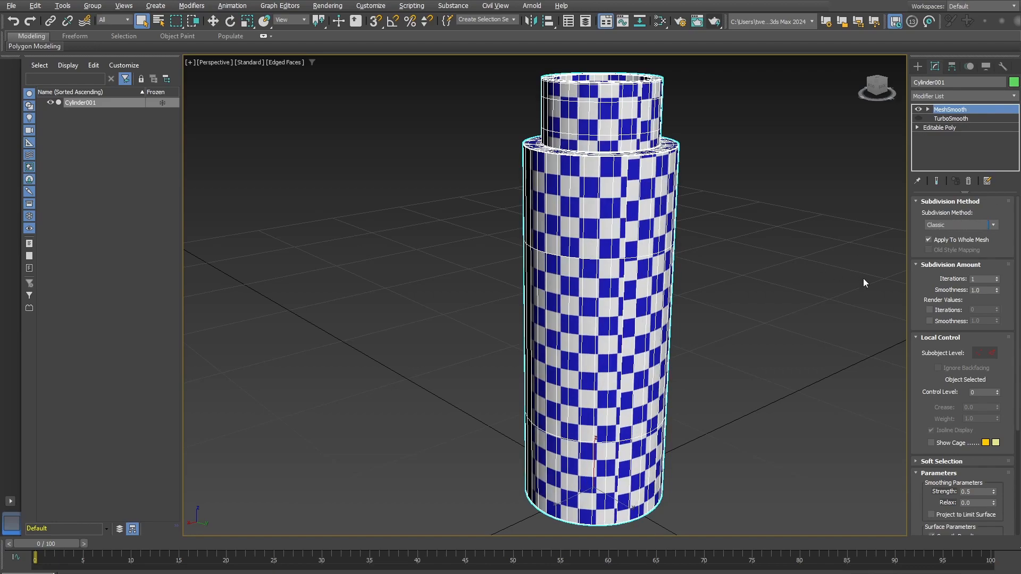
pyautogui.moveTo(663, 327)
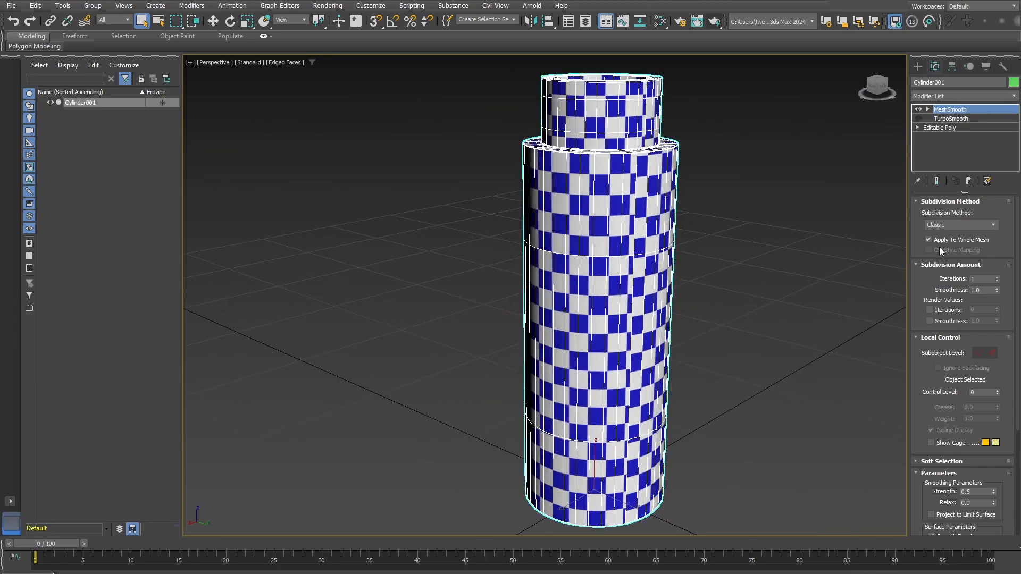
# Disable MeshSmooth, enable and inspect TurboSmooth, then delete both smoothing modifiers.
pyautogui.click(957, 224)
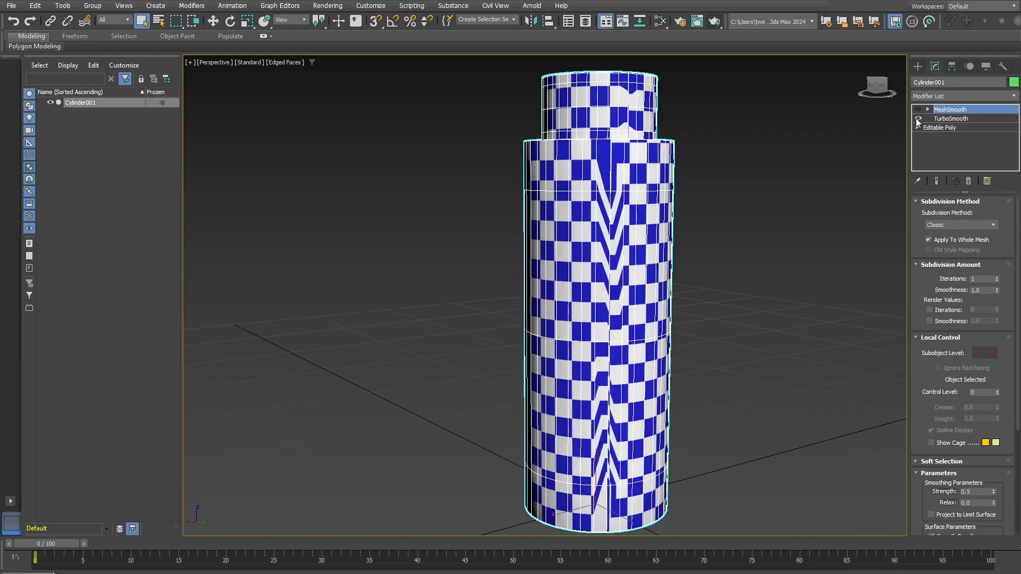
pyautogui.click(919, 119)
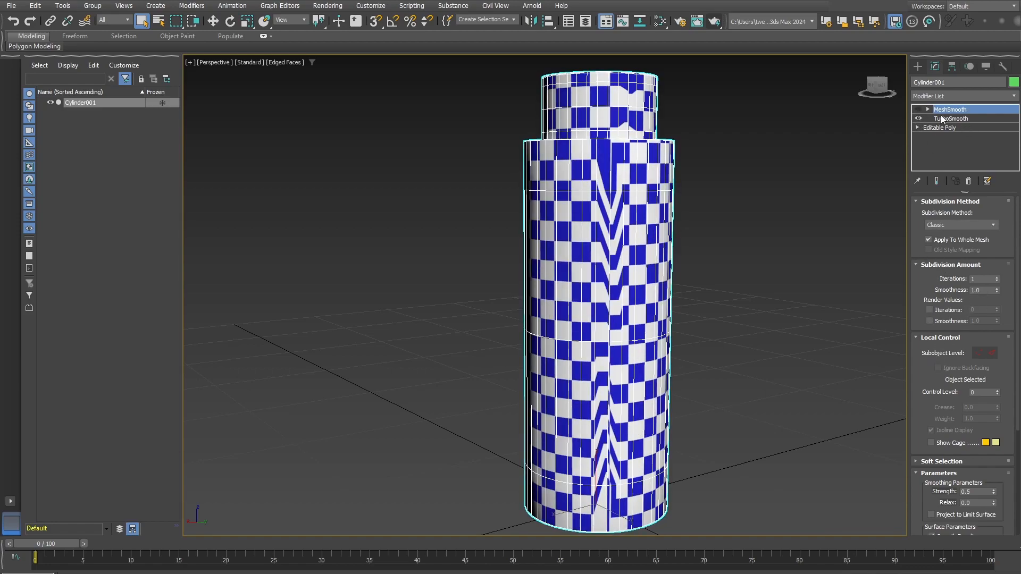
pyautogui.click(952, 119)
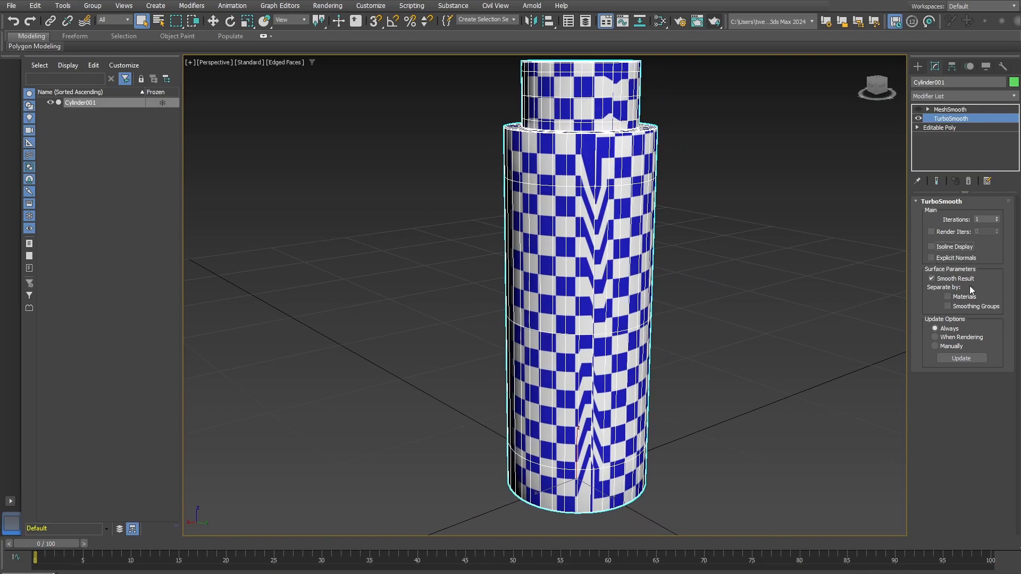
pyautogui.click(949, 296)
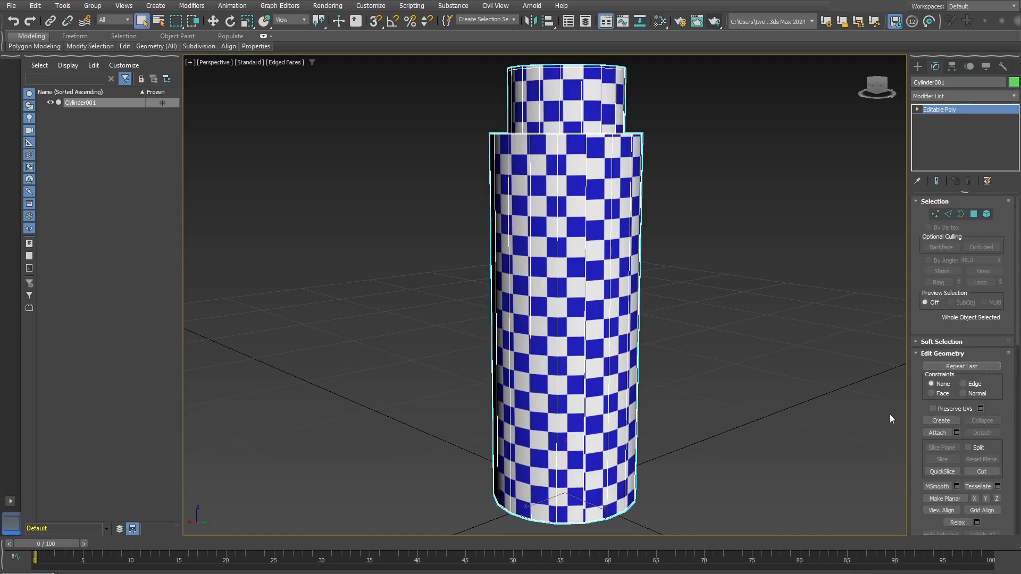
# Set Subdivision Surface iterations to 2 and enable Render Iterations.
pyautogui.scroll(-3)
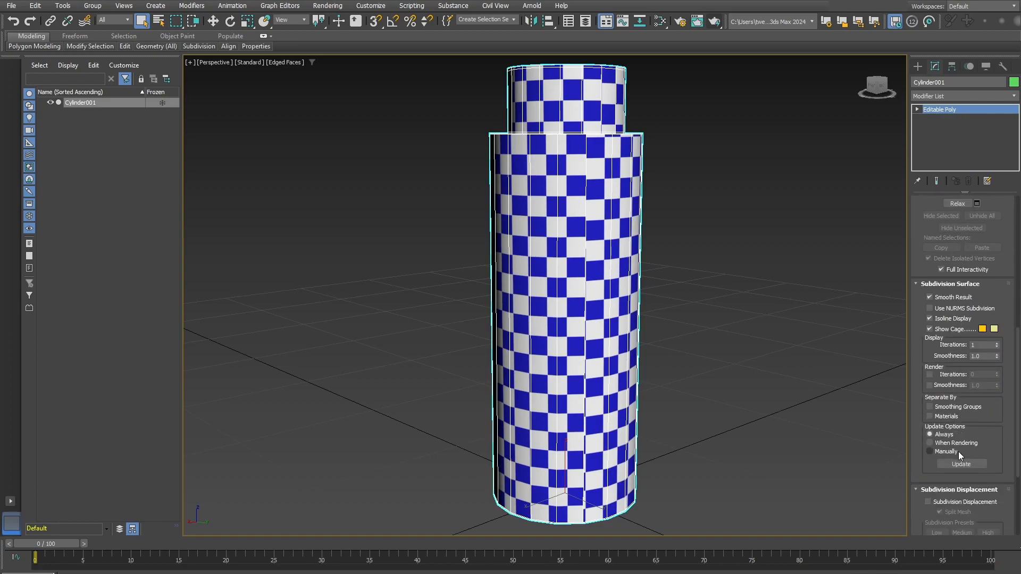
pyautogui.scroll(-3)
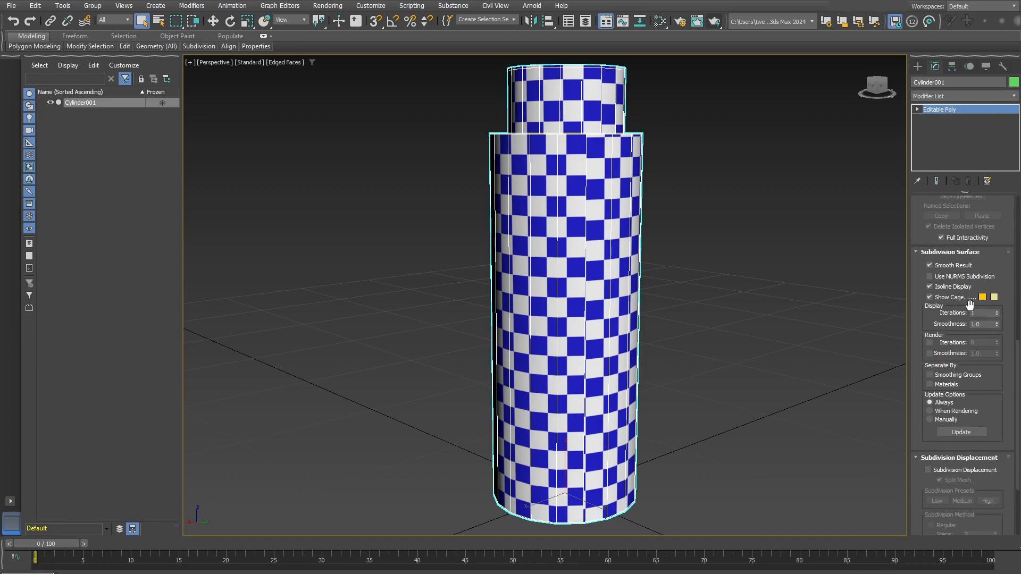
pyautogui.click(995, 310)
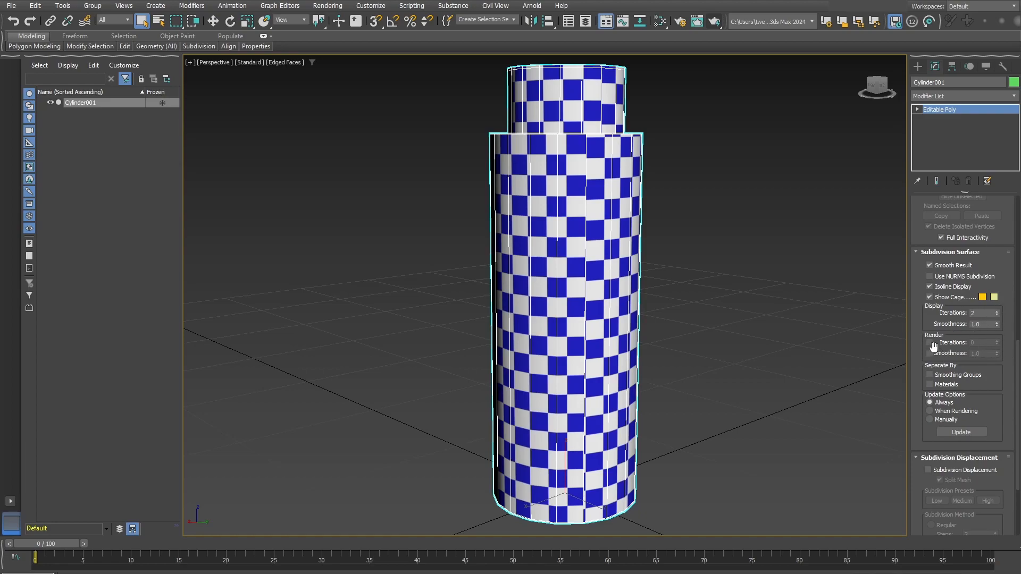
pyautogui.click(929, 343)
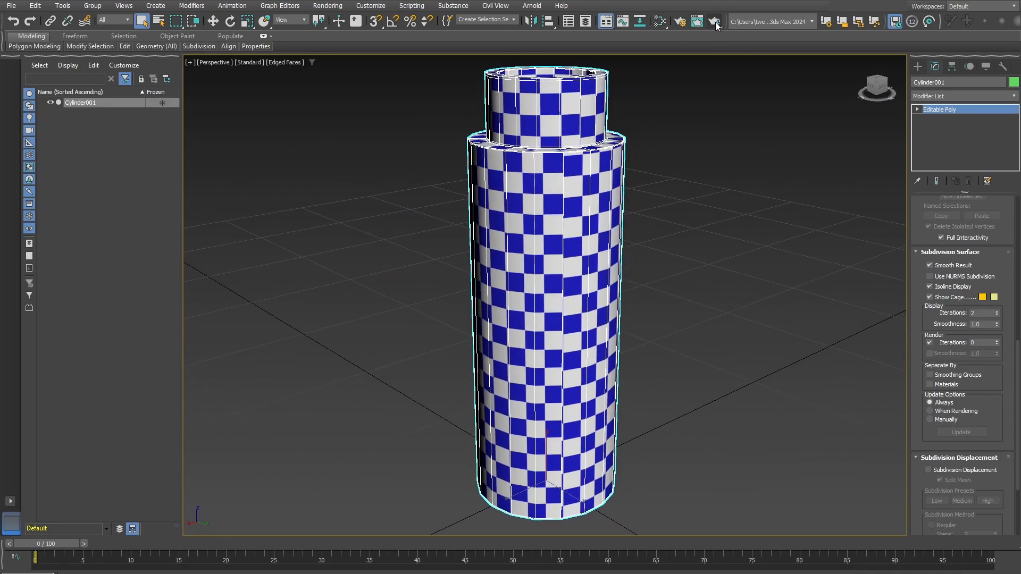
pyautogui.moveTo(352, 160)
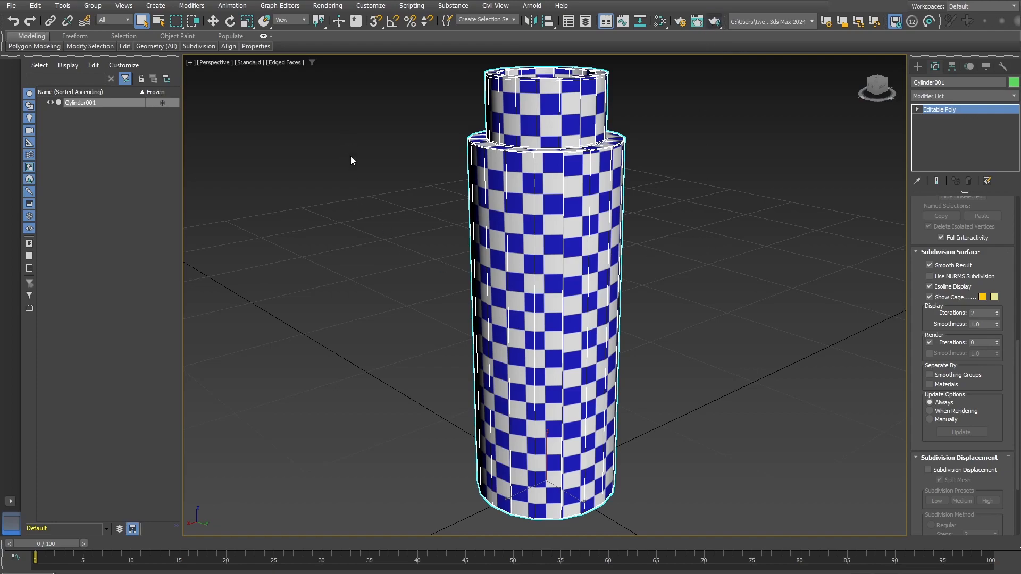
pyautogui.moveTo(682, 70)
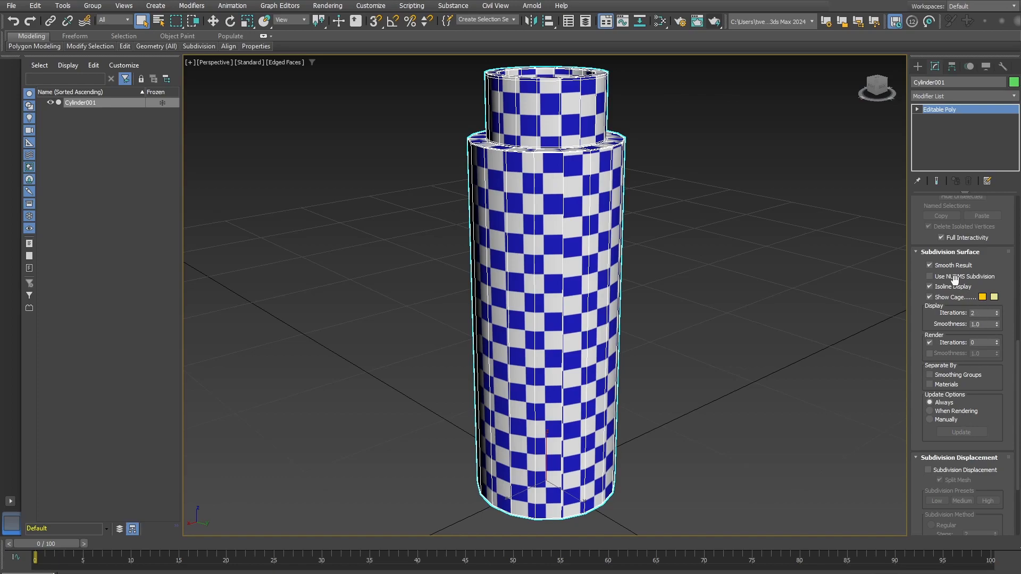
# Try Use NURMS Subdivision, uncheck Smooth Result, then turn NURMS off.
pyautogui.click(929, 276)
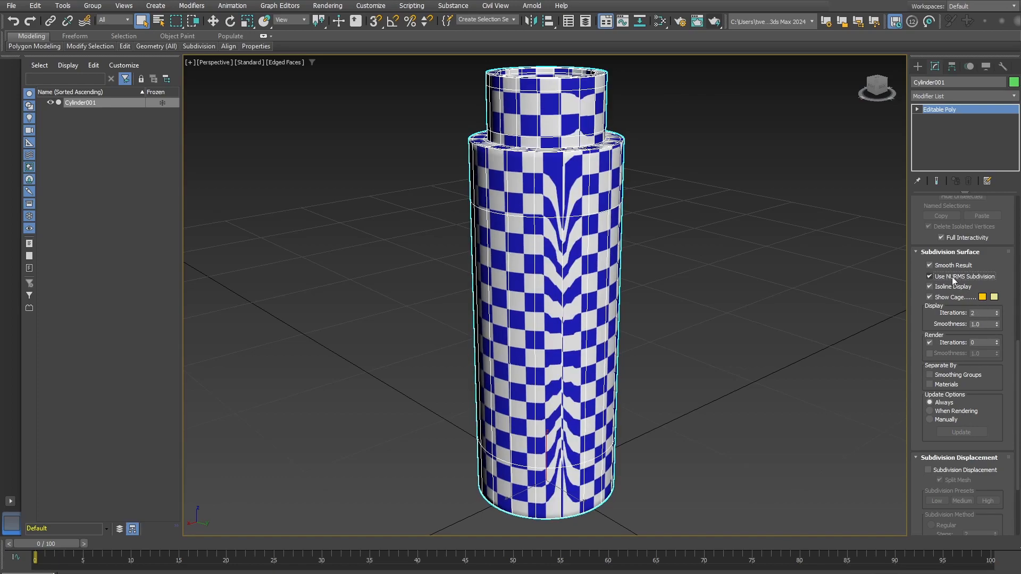
pyautogui.moveTo(962, 227)
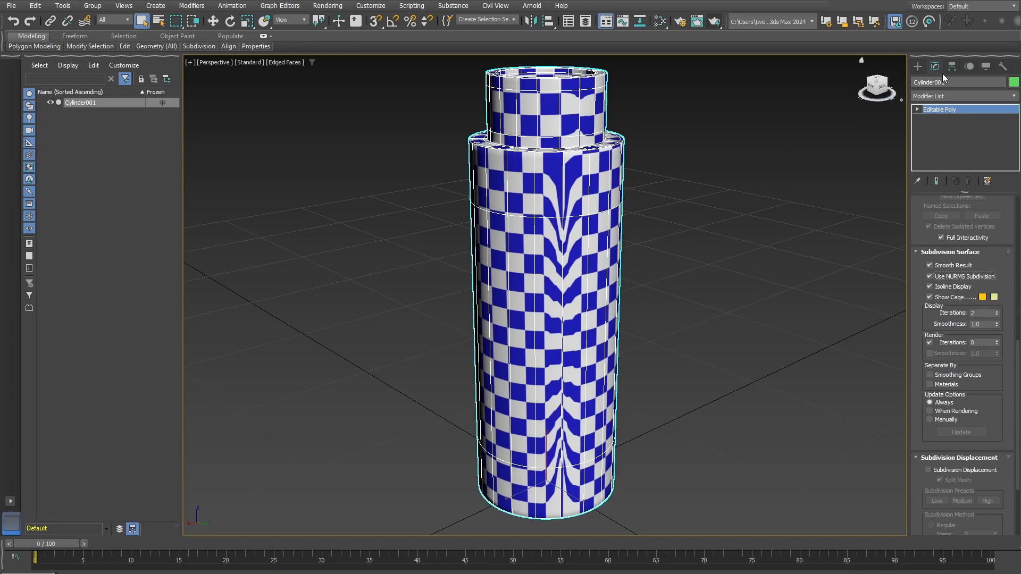
pyautogui.moveTo(931, 309)
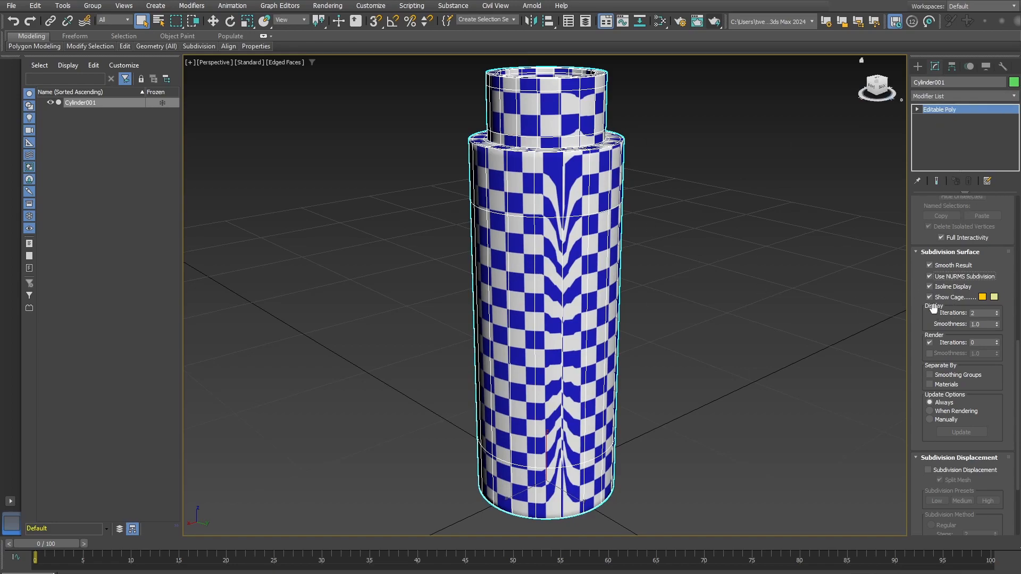
pyautogui.click(929, 264)
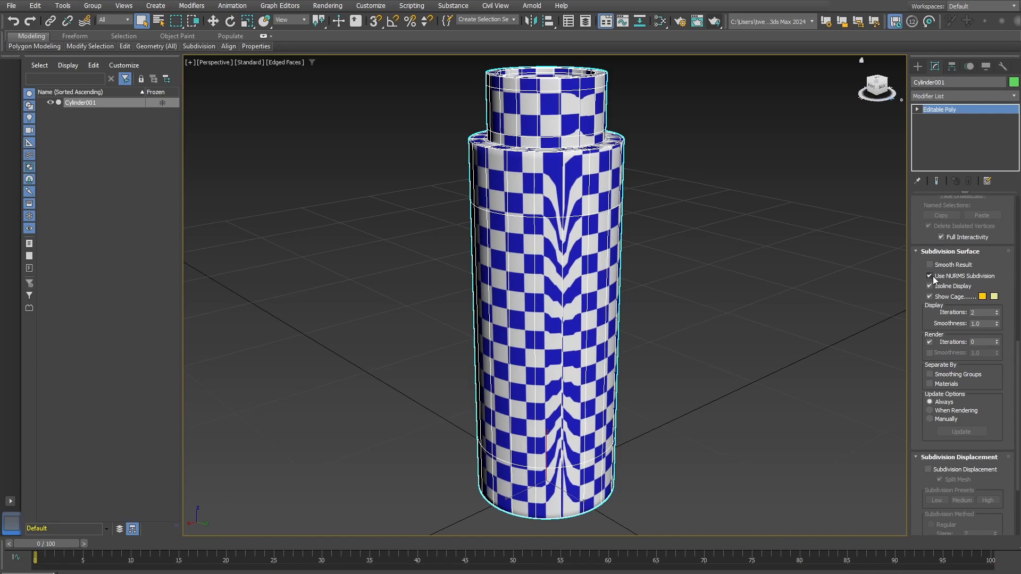
pyautogui.click(929, 276)
pyautogui.write('m')
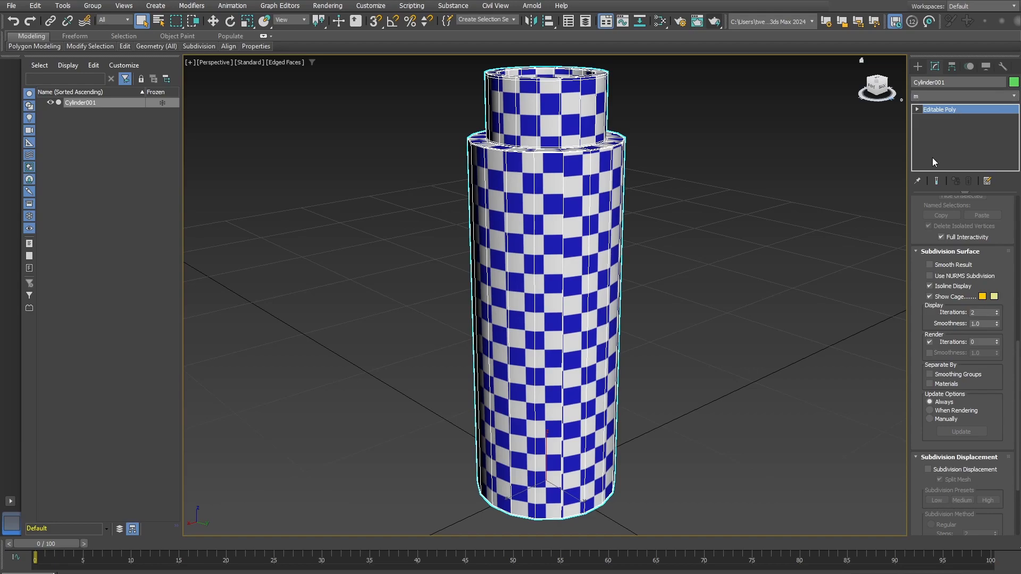
# Add a MeshSmooth modifier with Subdivision Method changed from NURMS to Classic.
pyautogui.click(962, 95)
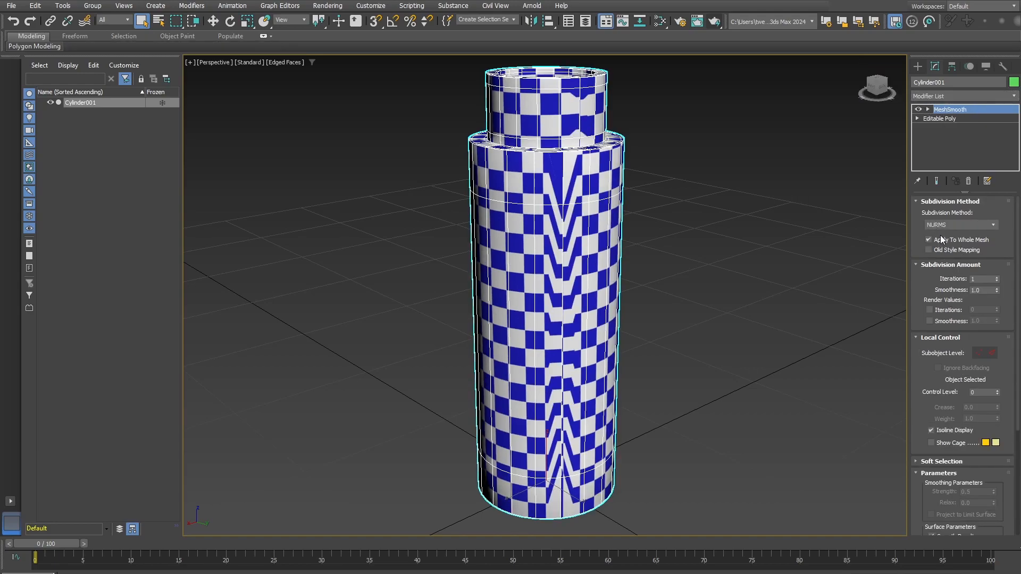
pyautogui.click(958, 224)
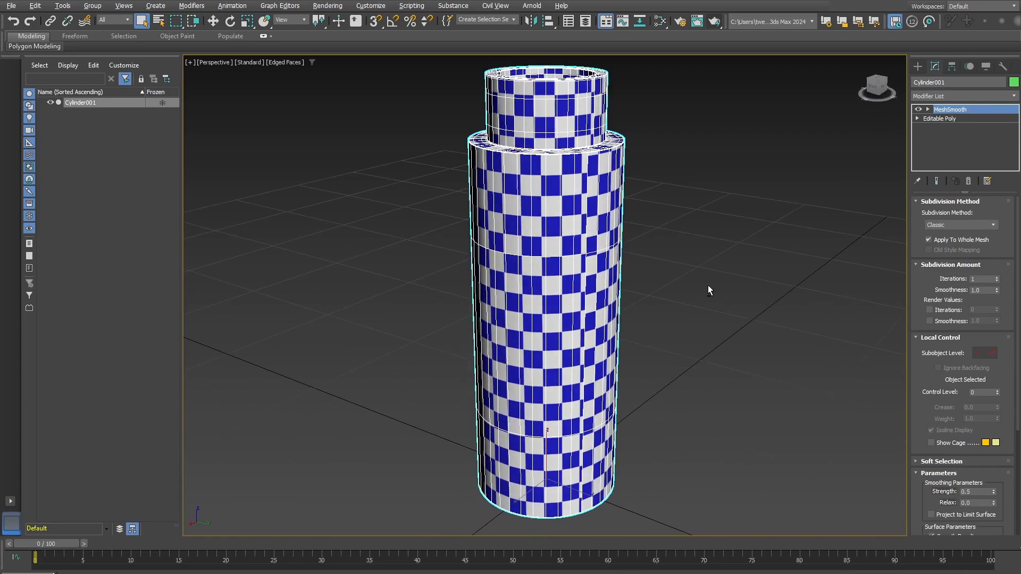